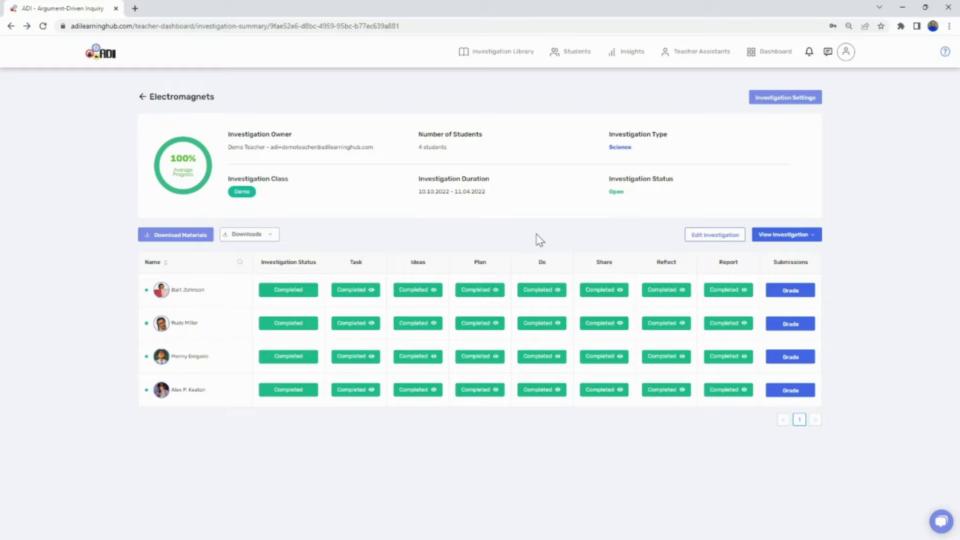
pyautogui.click(790, 290)
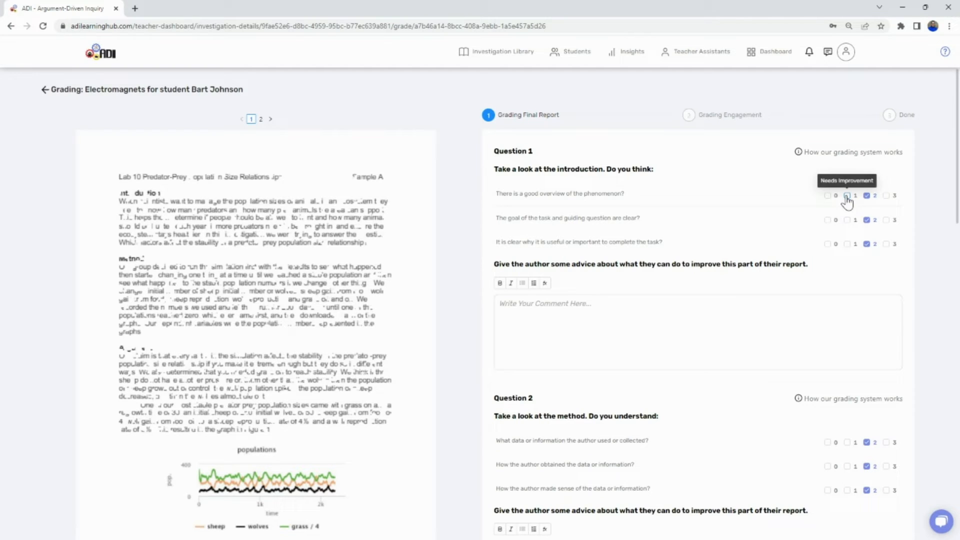
pyautogui.click(855, 195)
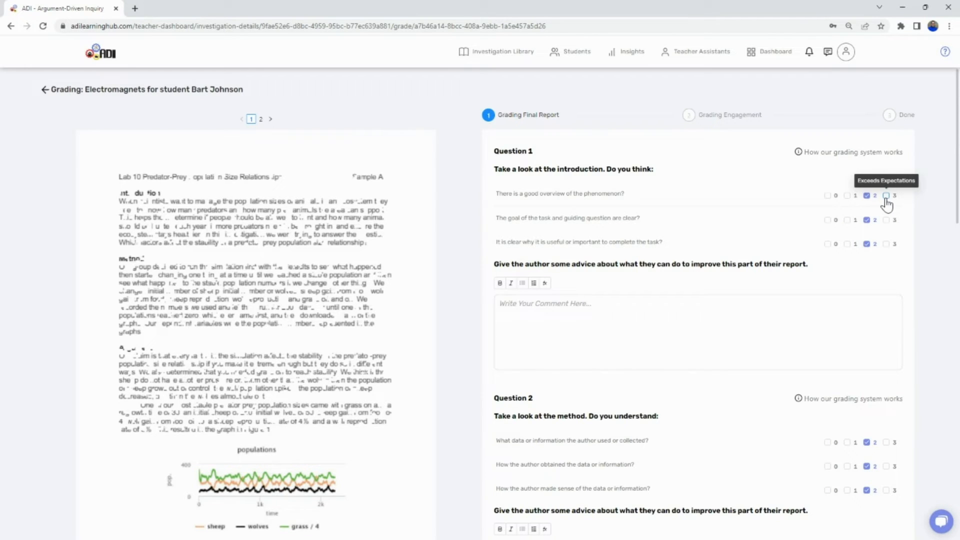
# Step: Review Questions 1–4 of the report rubric before moving to engagement grading
pyautogui.scroll(-3)
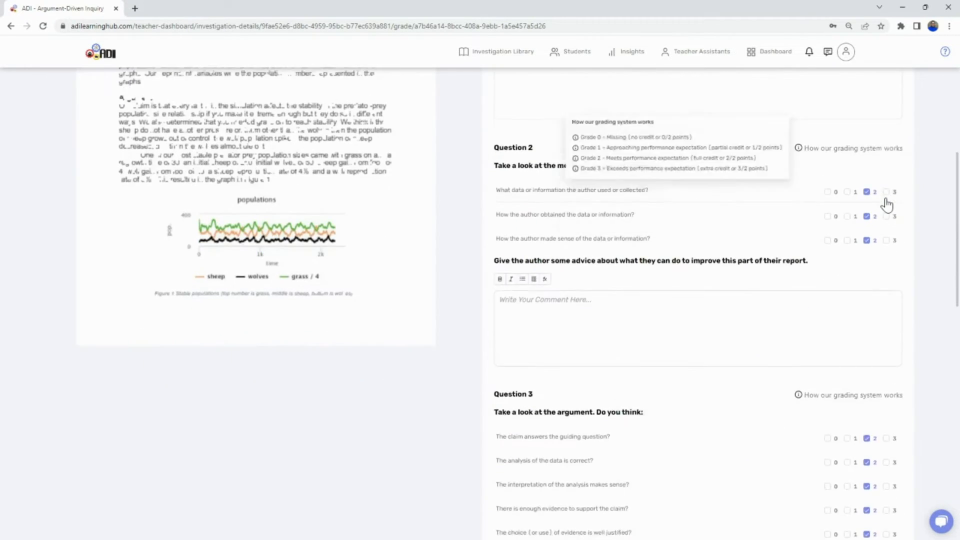
pyautogui.scroll(-3)
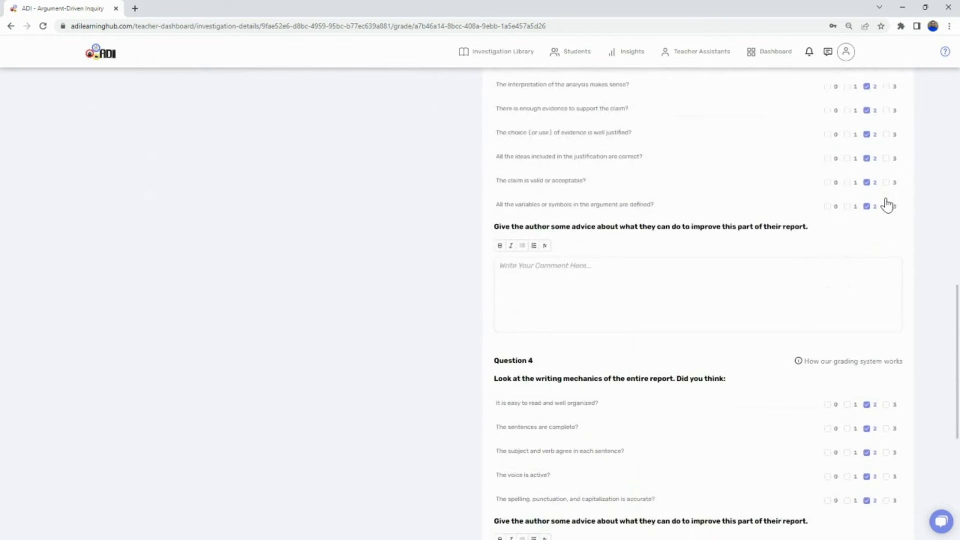
pyautogui.scroll(-3)
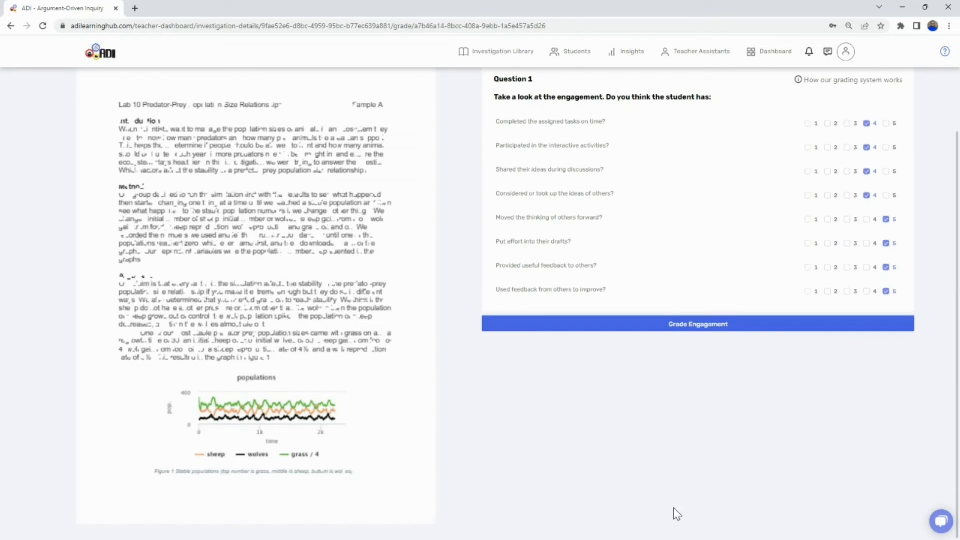
pyautogui.moveTo(672, 392)
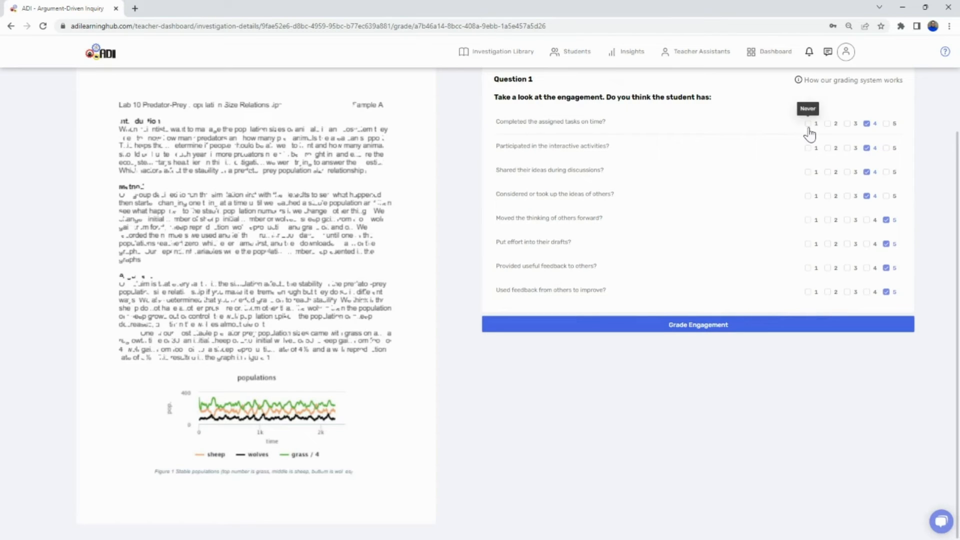
pyautogui.moveTo(834, 123)
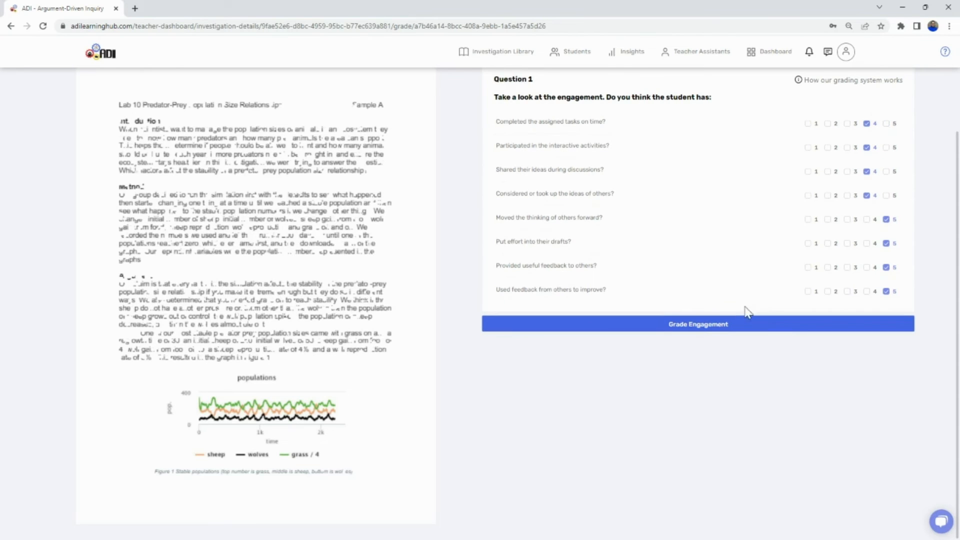
# Step: Submit the engagement rubric rated 4 on the first four items and 5 on the rest
pyautogui.click(697, 324)
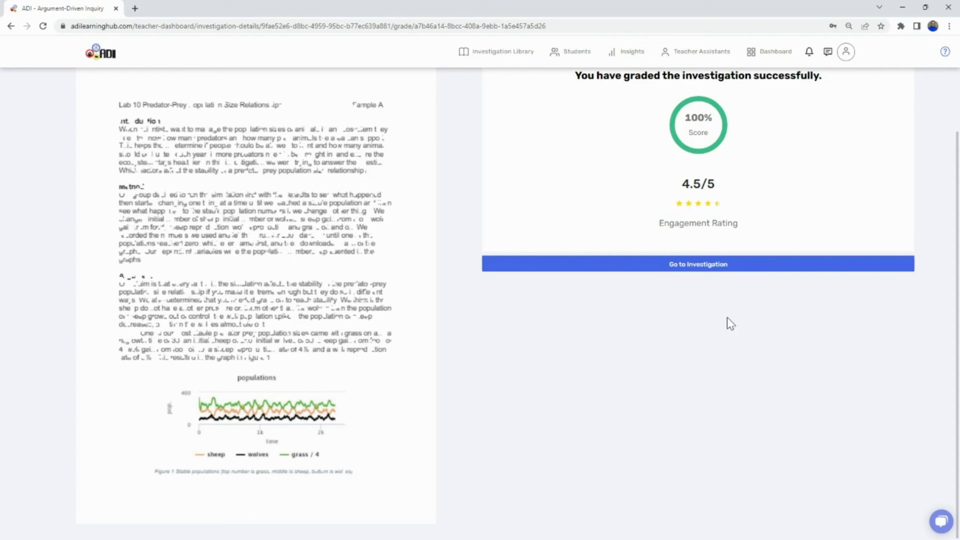